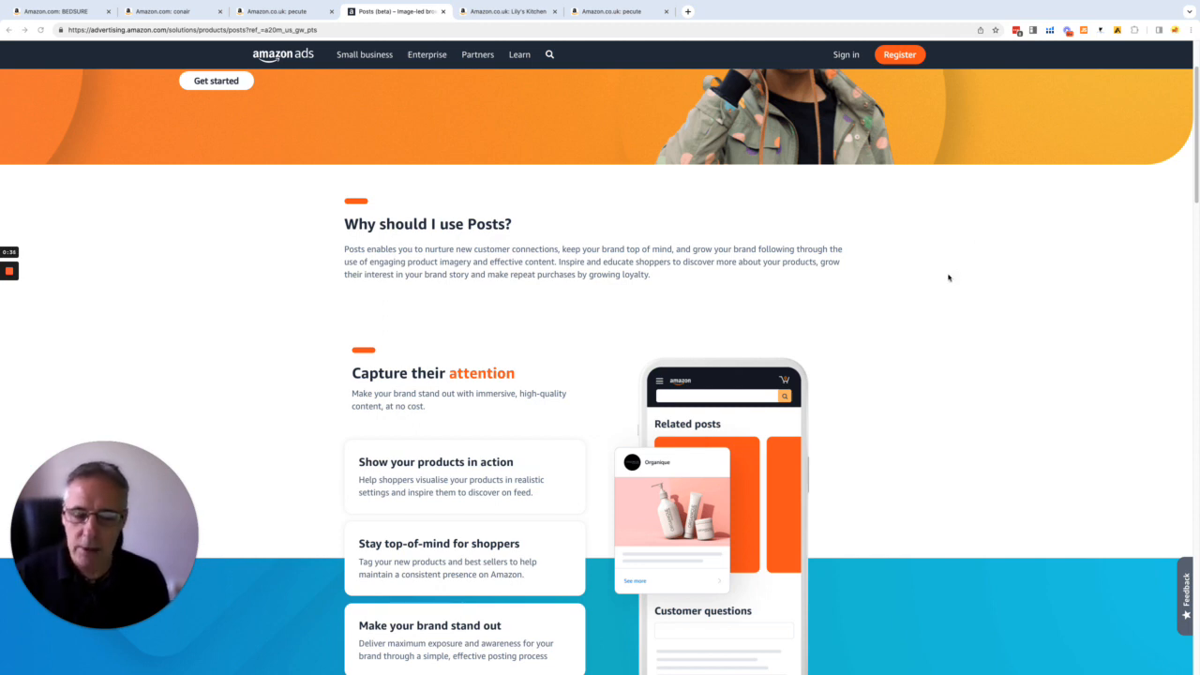
pyautogui.moveTo(929, 275)
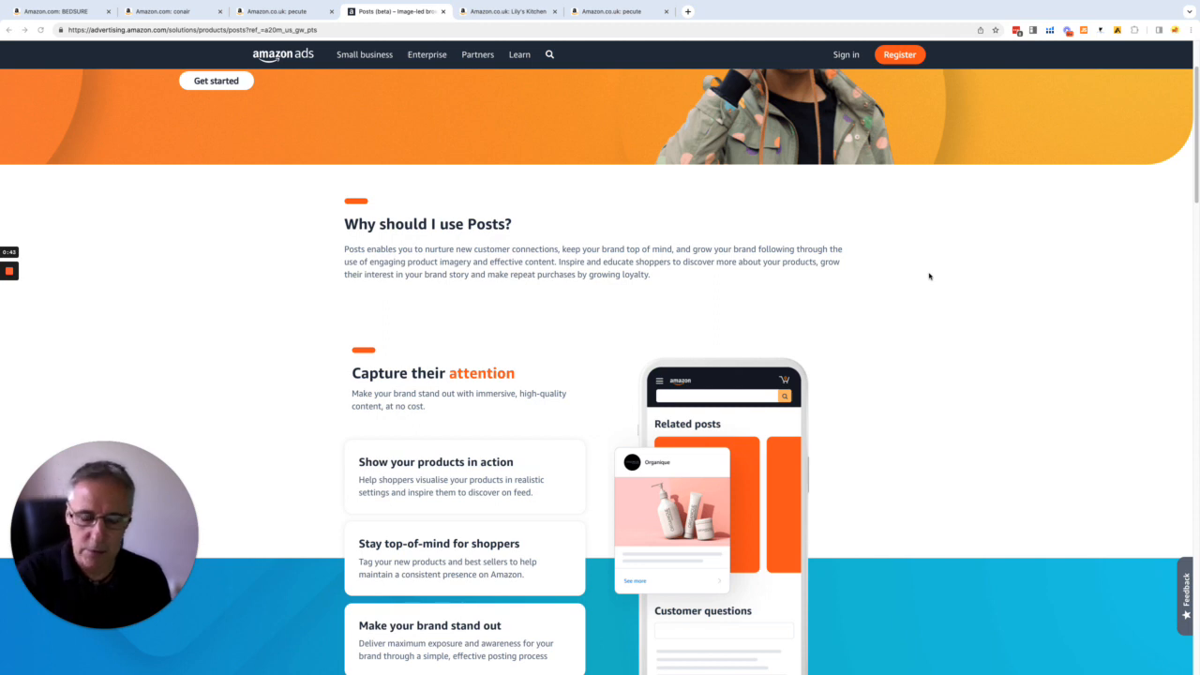
# Step: Reload Bedsure's brand store Posts feed and browse its bedding and cooling sheet posts
pyautogui.scroll(-3)
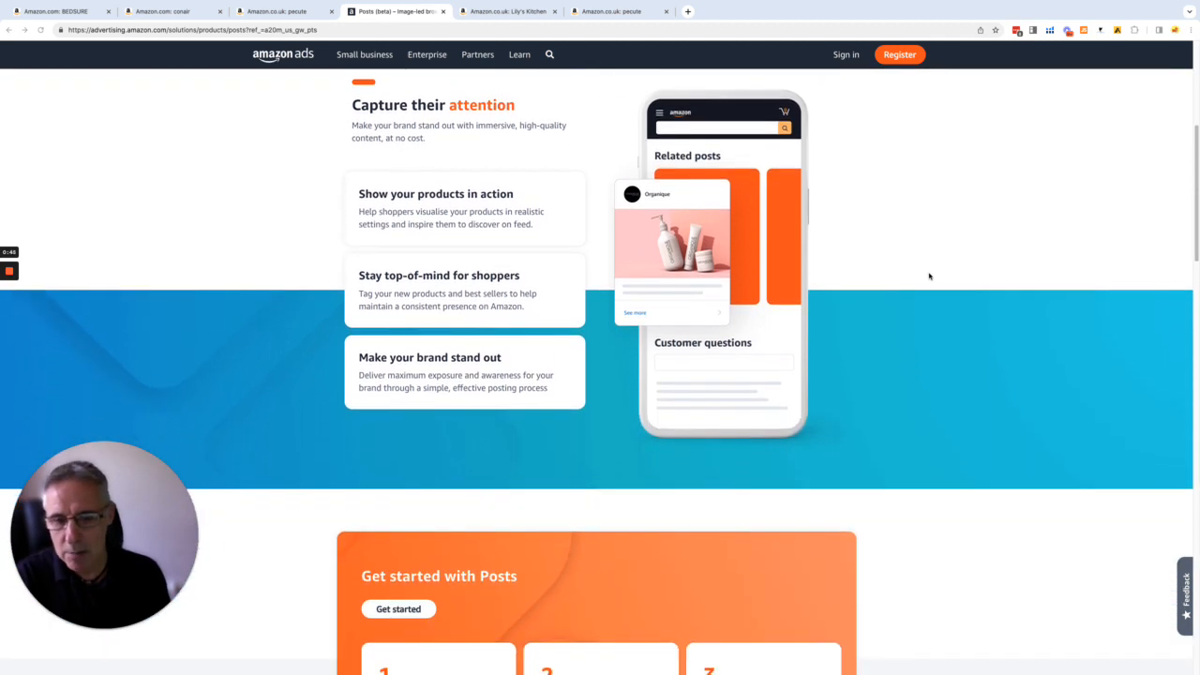
pyautogui.scroll(3)
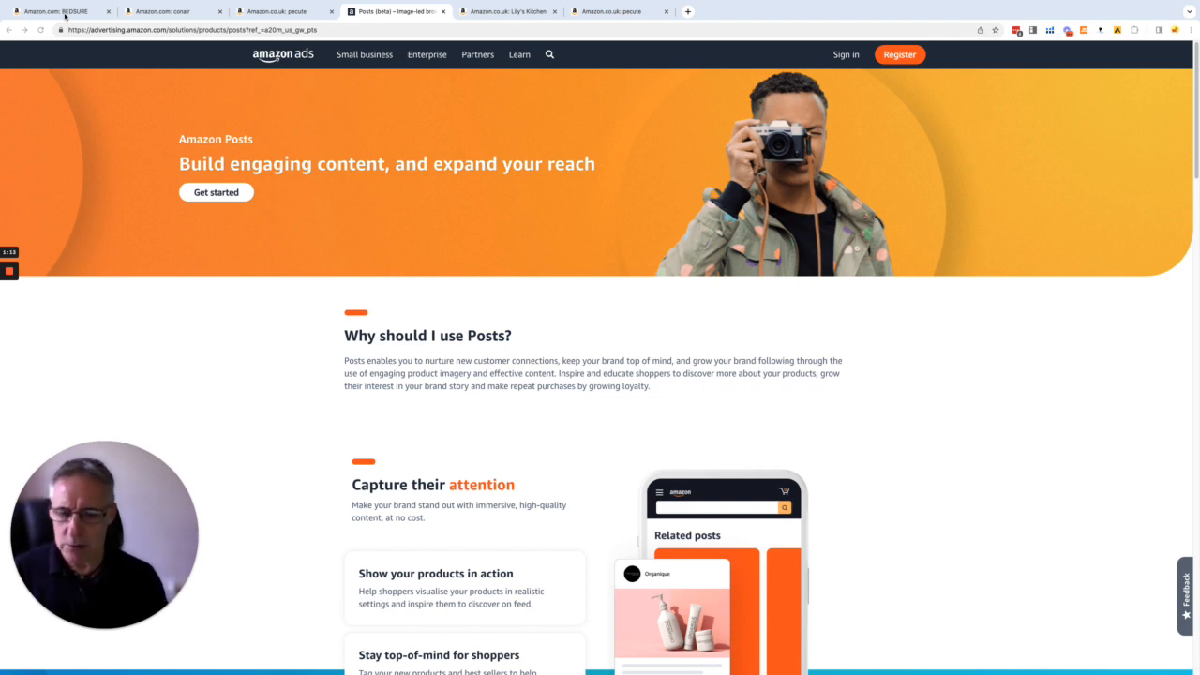
pyautogui.moveTo(613, 303)
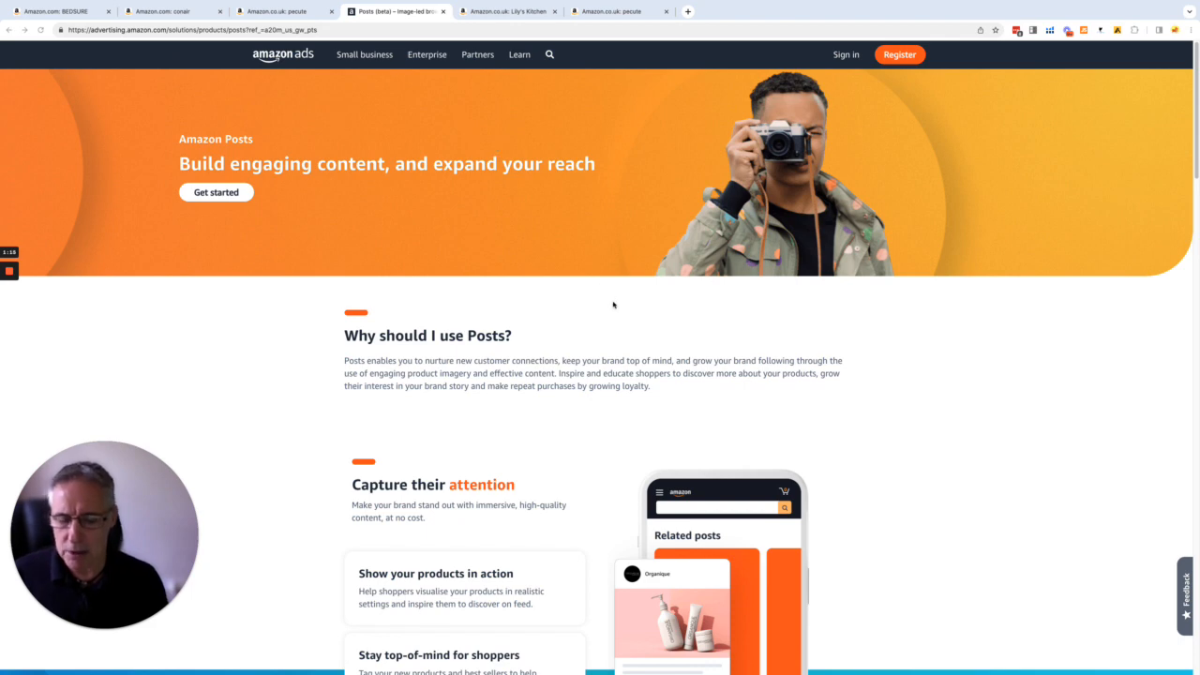
pyautogui.moveTo(559, 272)
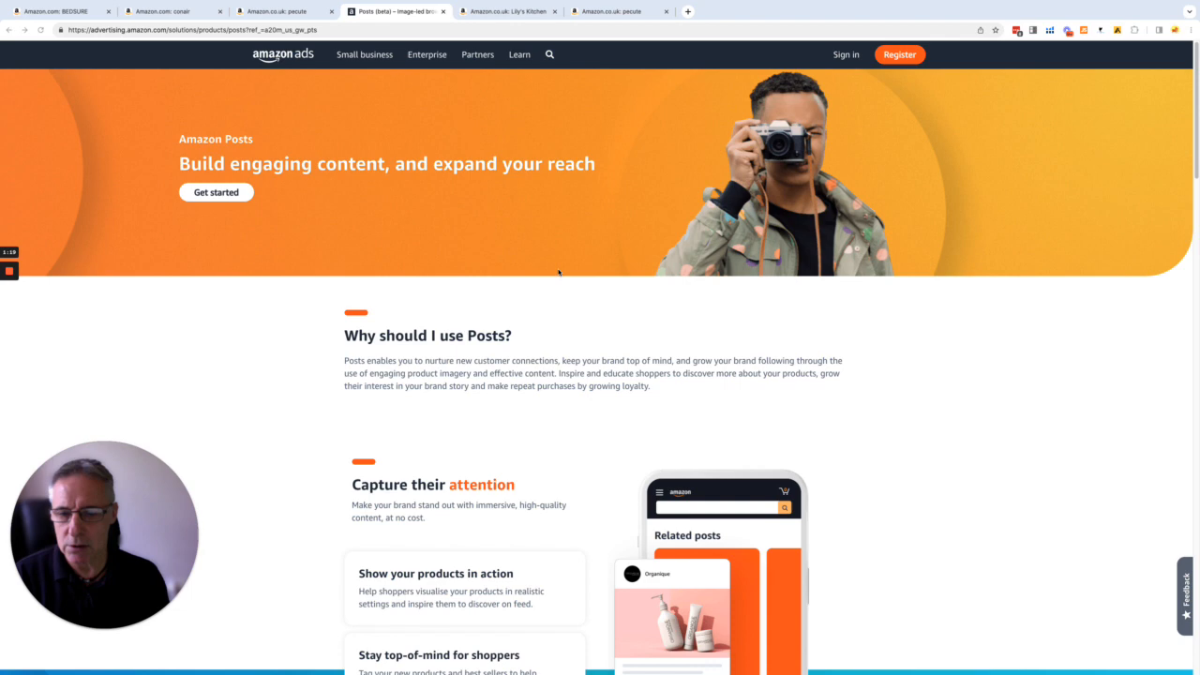
pyautogui.moveTo(629, 305)
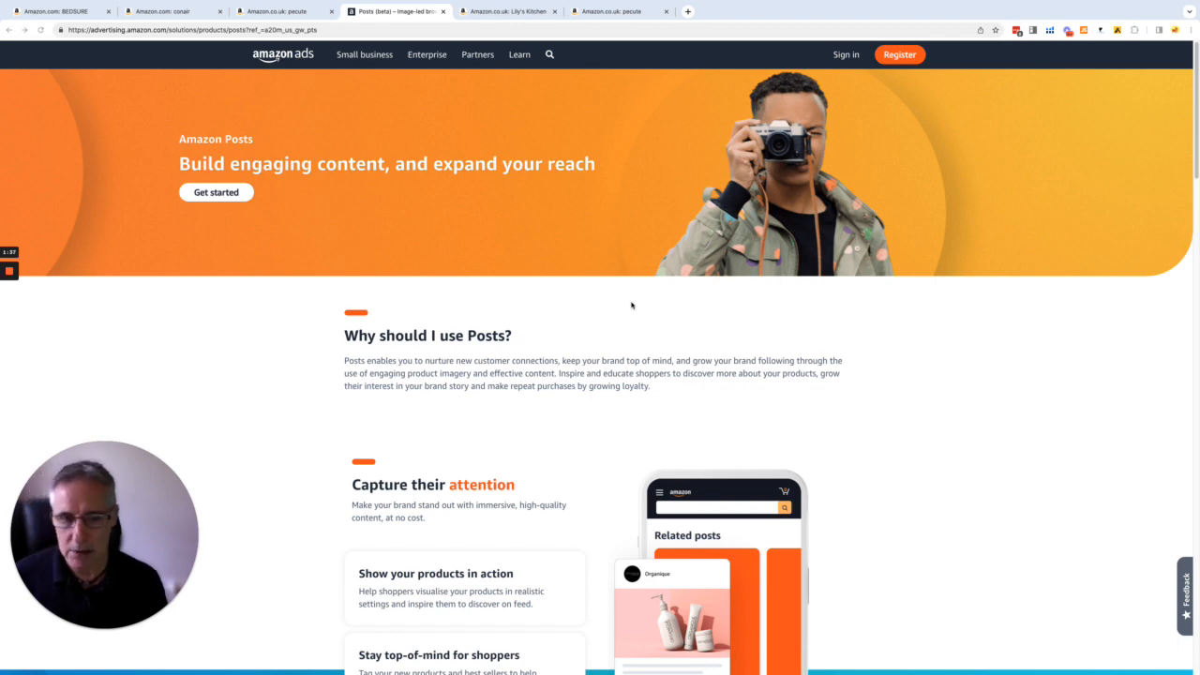
pyautogui.click(57, 10)
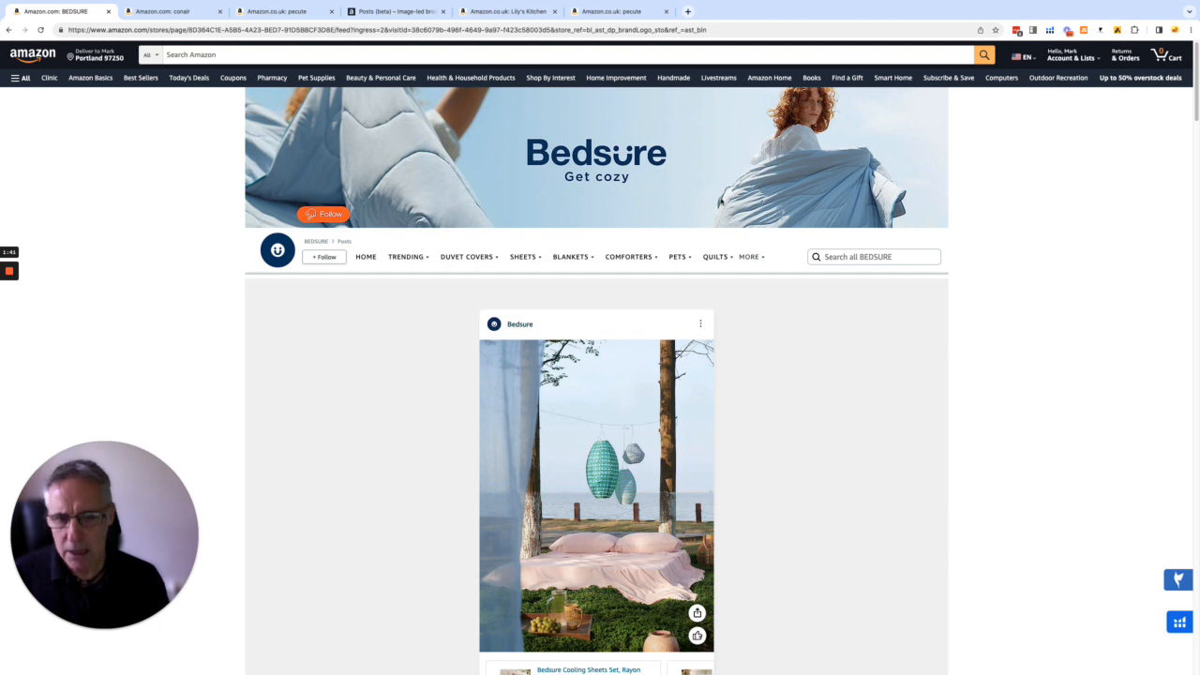
pyautogui.moveTo(608, 516)
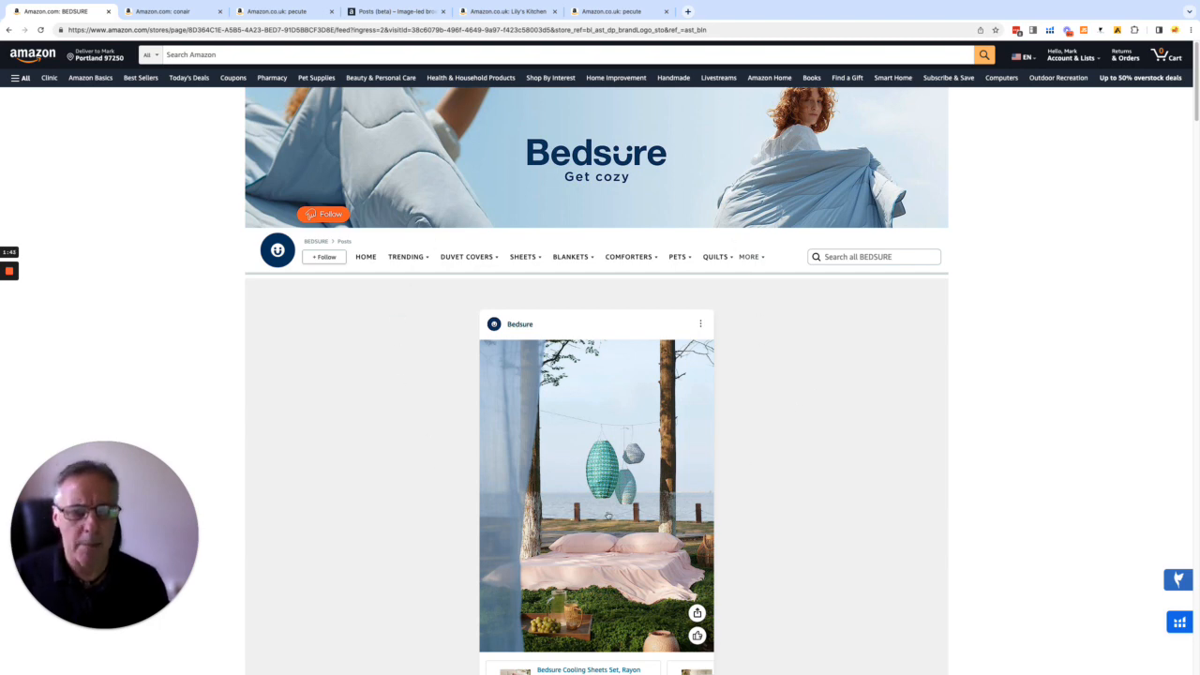
pyautogui.click(749, 257)
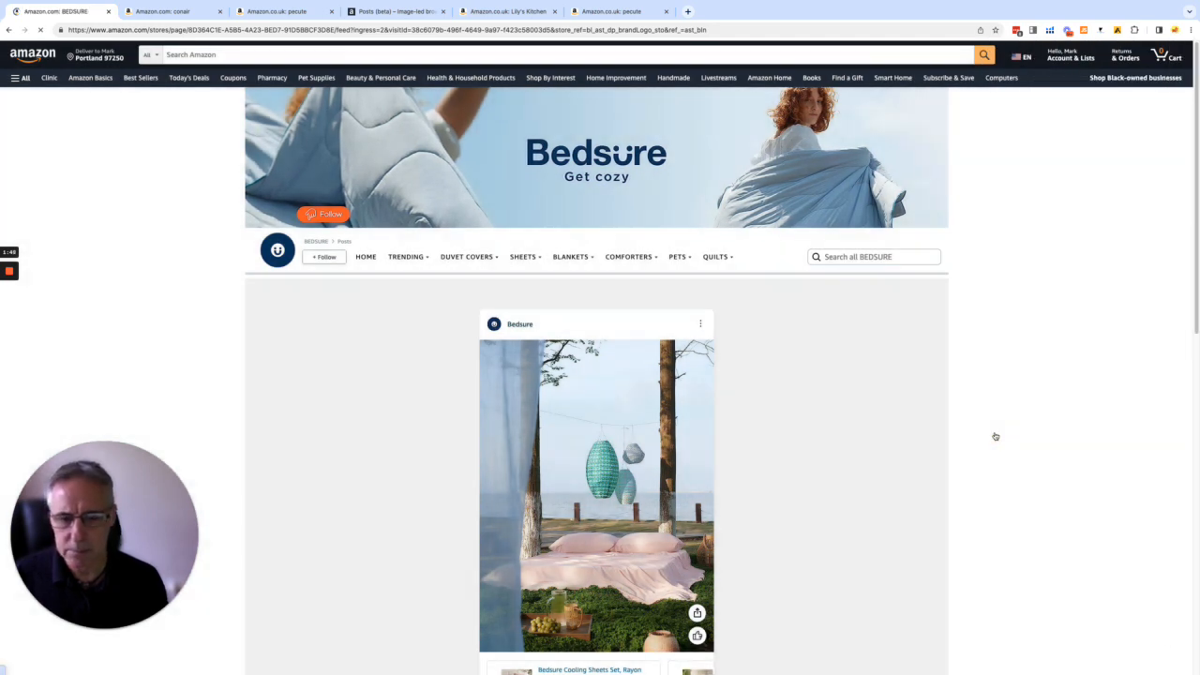
pyautogui.scroll(-3)
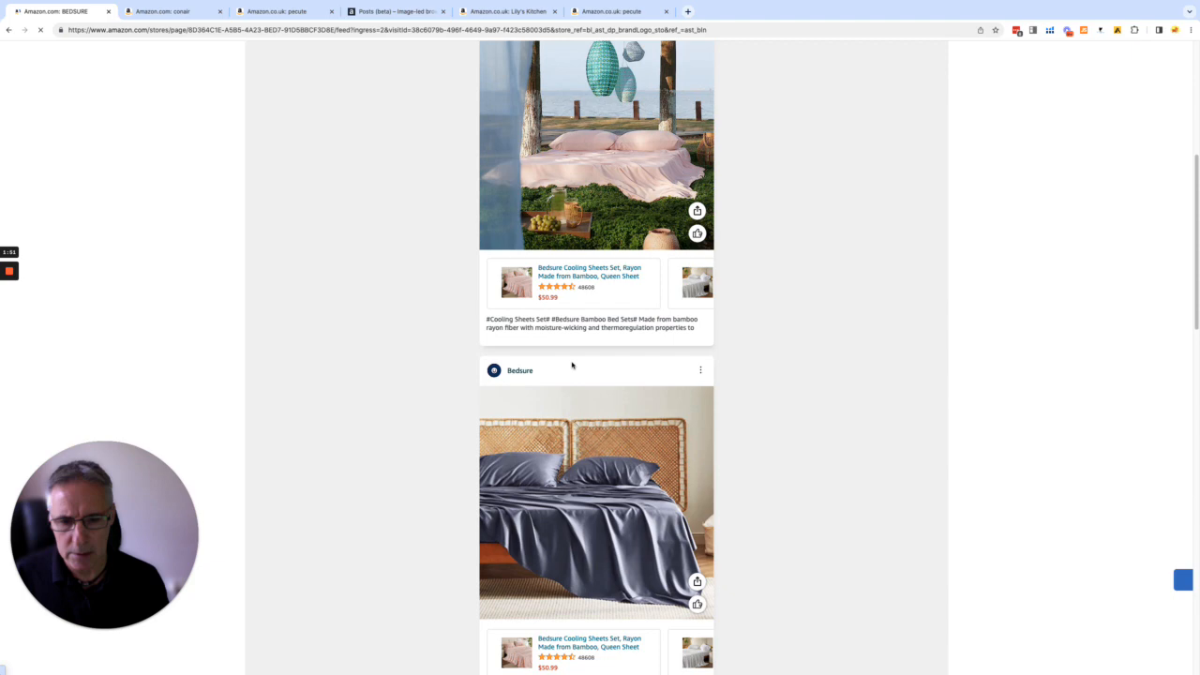
pyautogui.scroll(-3)
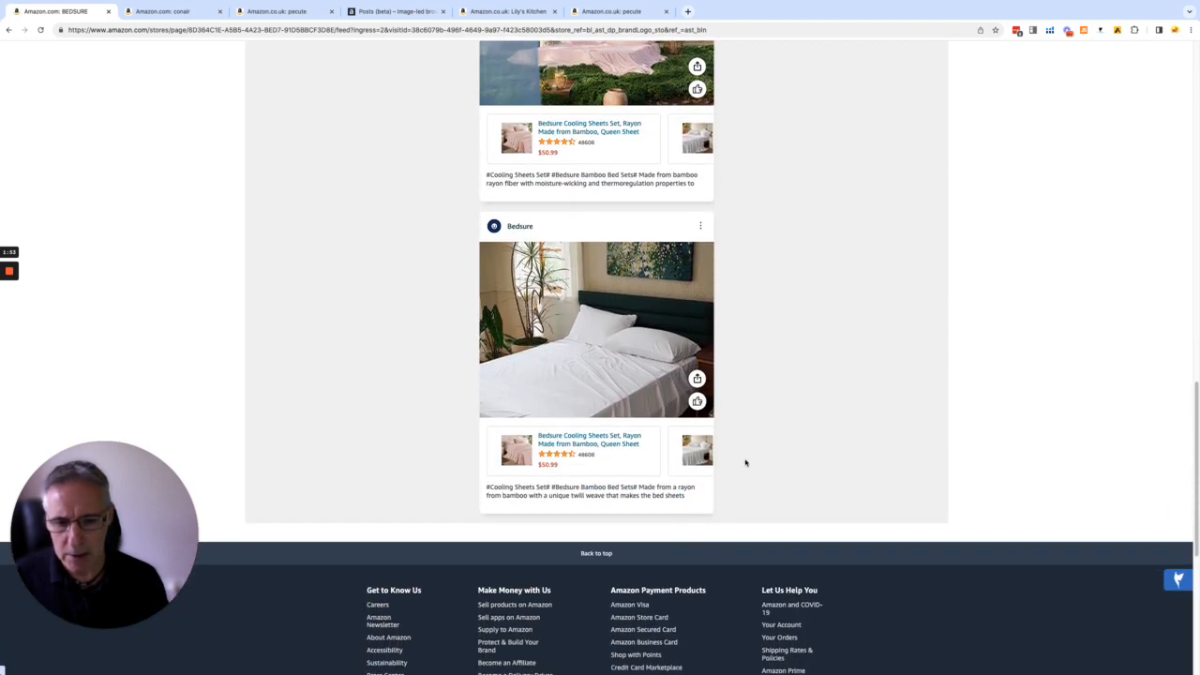
pyautogui.scroll(3)
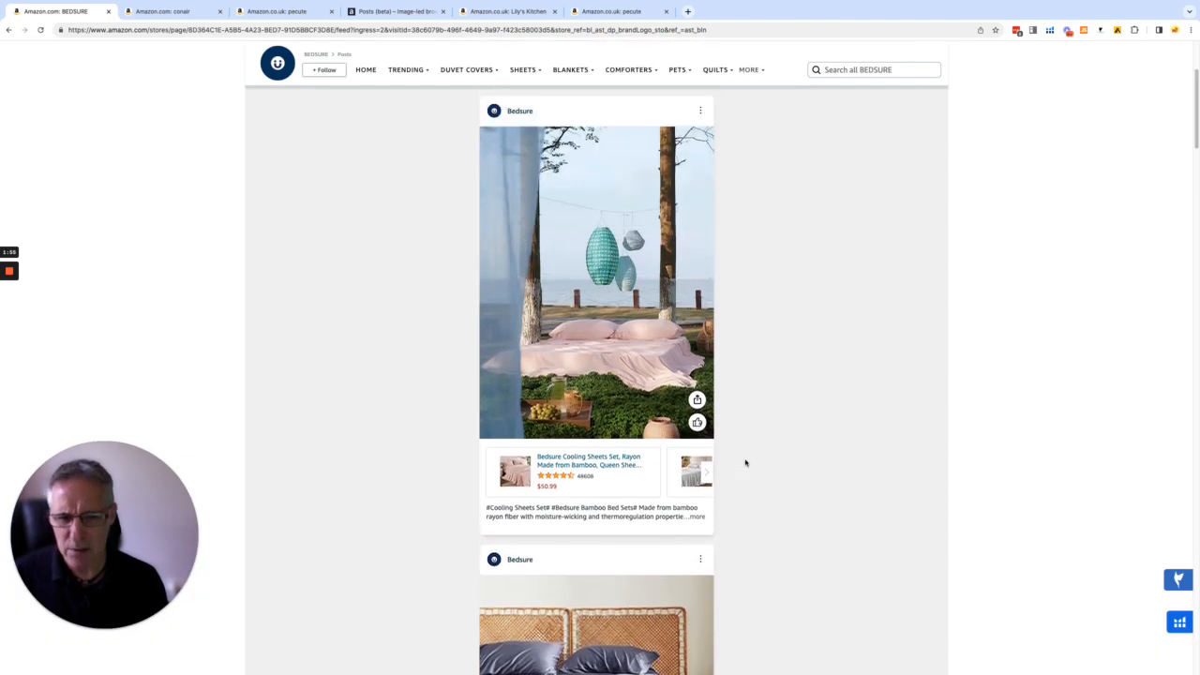
pyautogui.scroll(3)
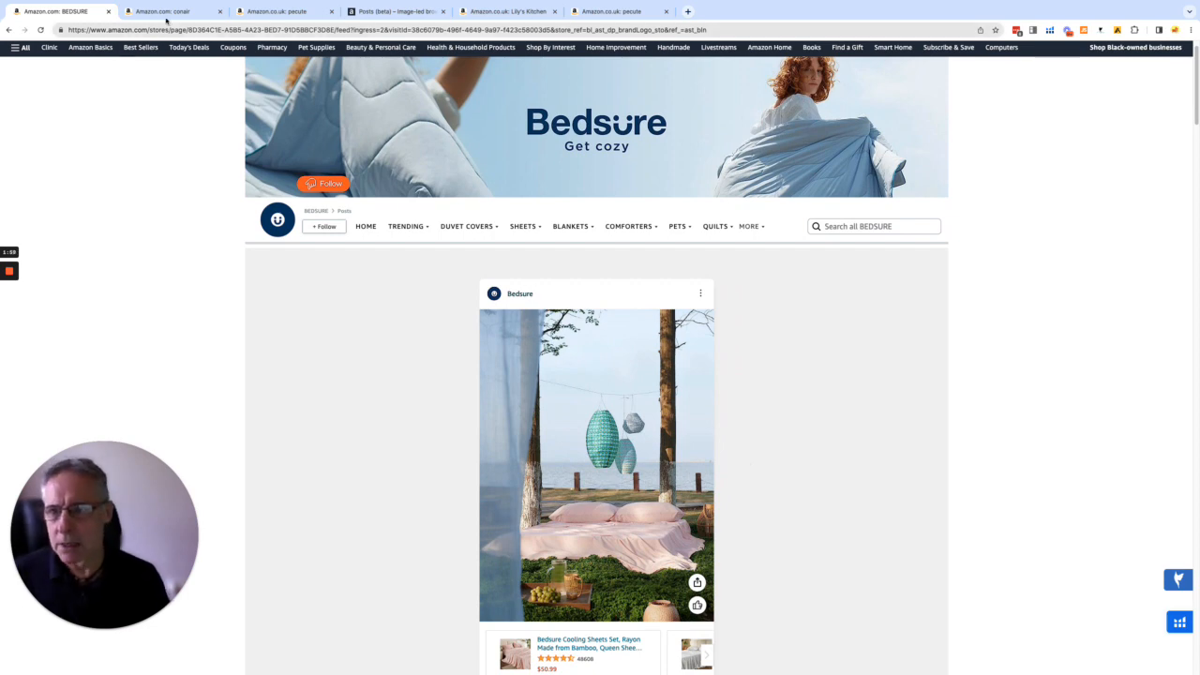
# Step: Browse Conair's Posts feed of beard trimmer, curling iron and hair dryer posts
pyautogui.click(168, 10)
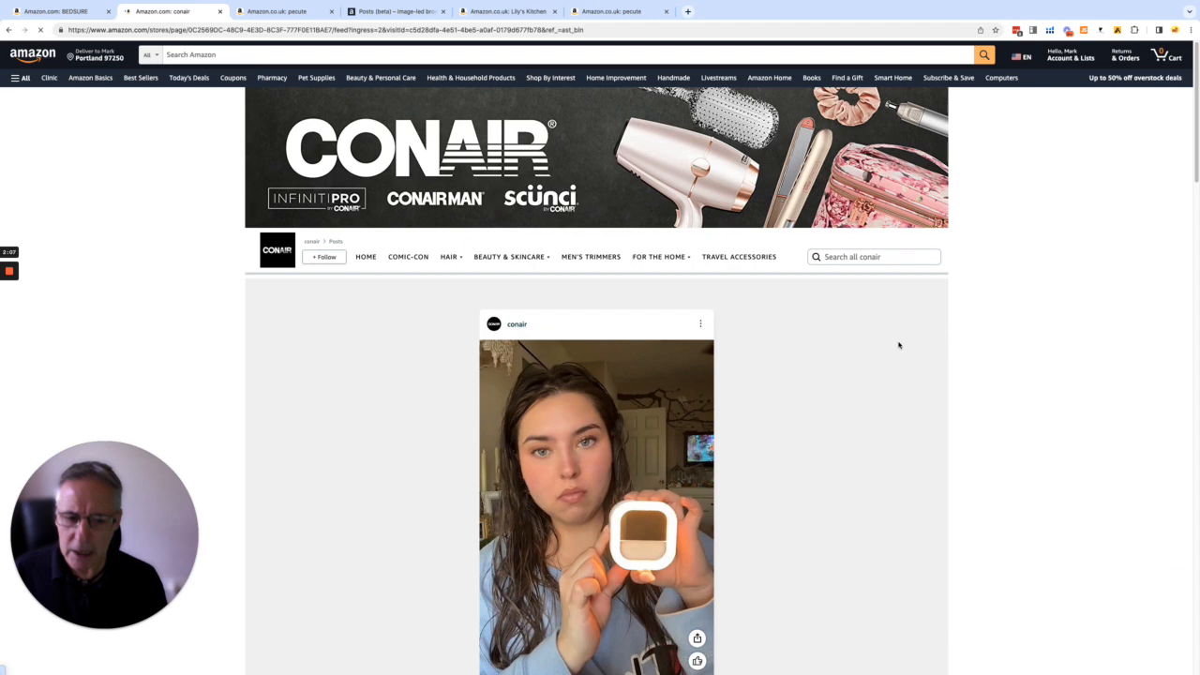
pyautogui.scroll(-3)
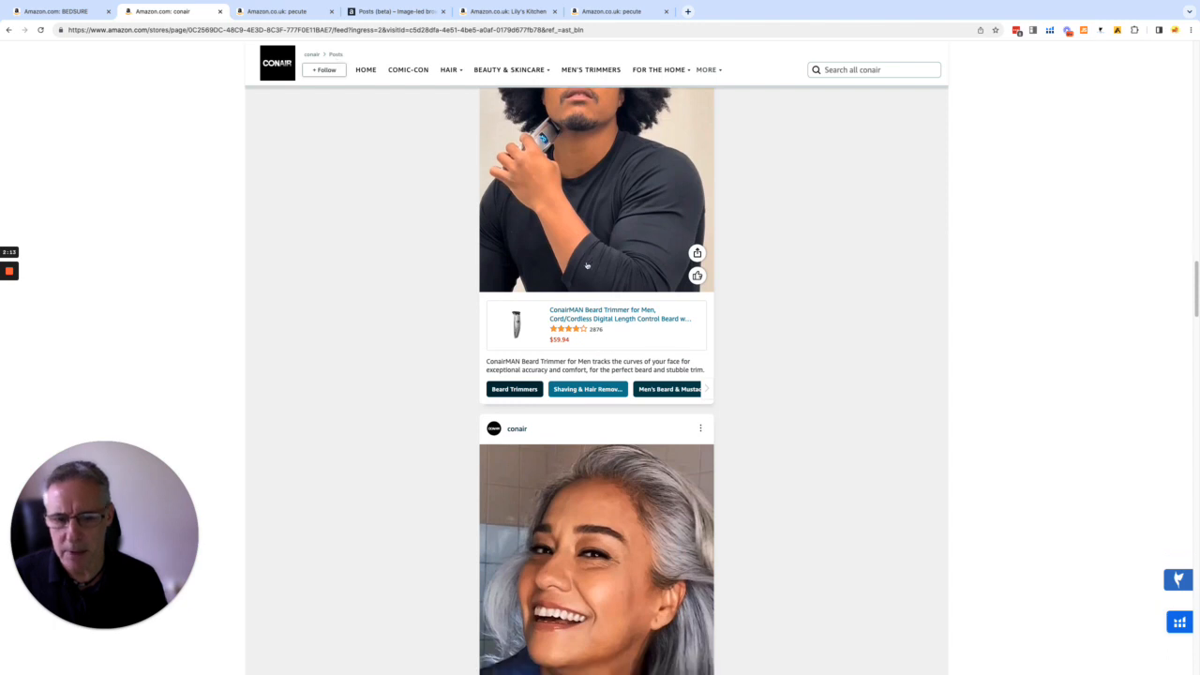
pyautogui.scroll(-3)
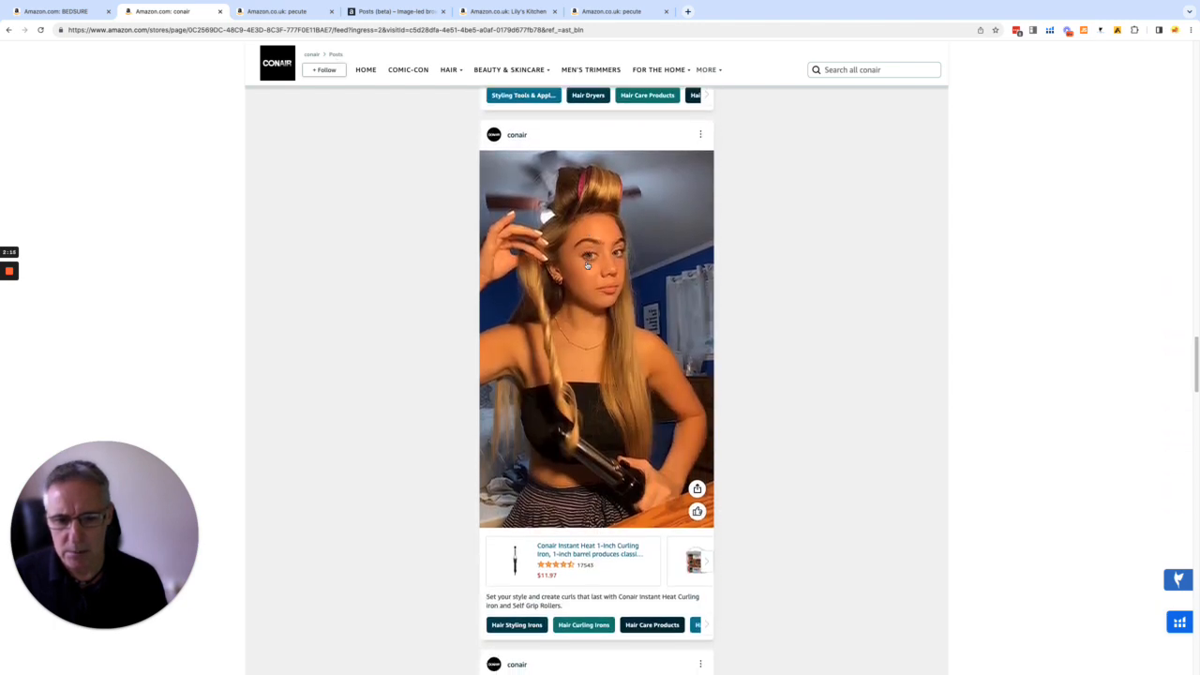
pyautogui.scroll(-3)
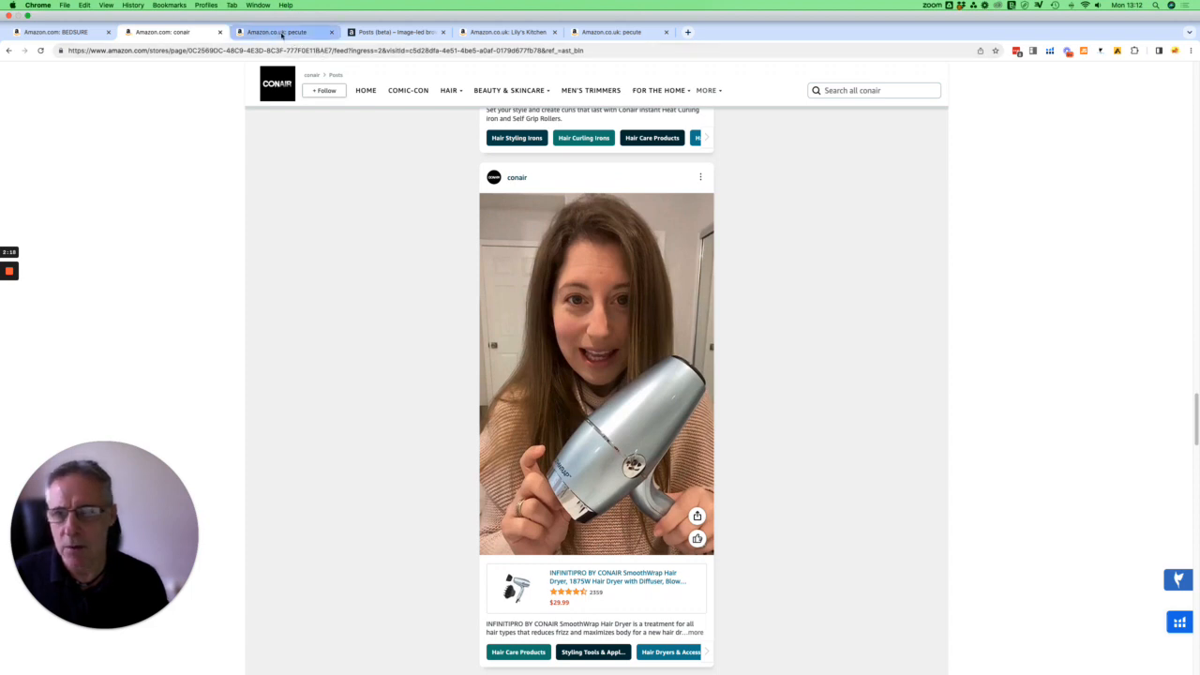
# Step: Check the UK Pecute and Lily's Kitchen stores, ending on the Pecute Home store page
pyautogui.click(281, 32)
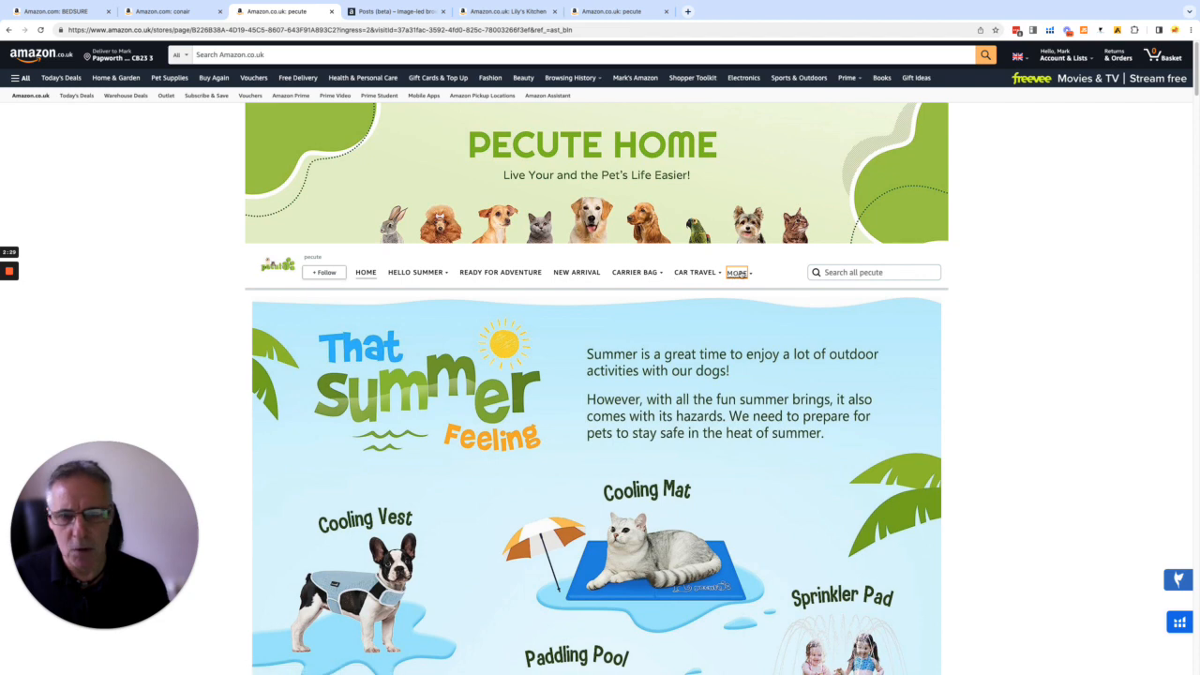
pyautogui.click(736, 272)
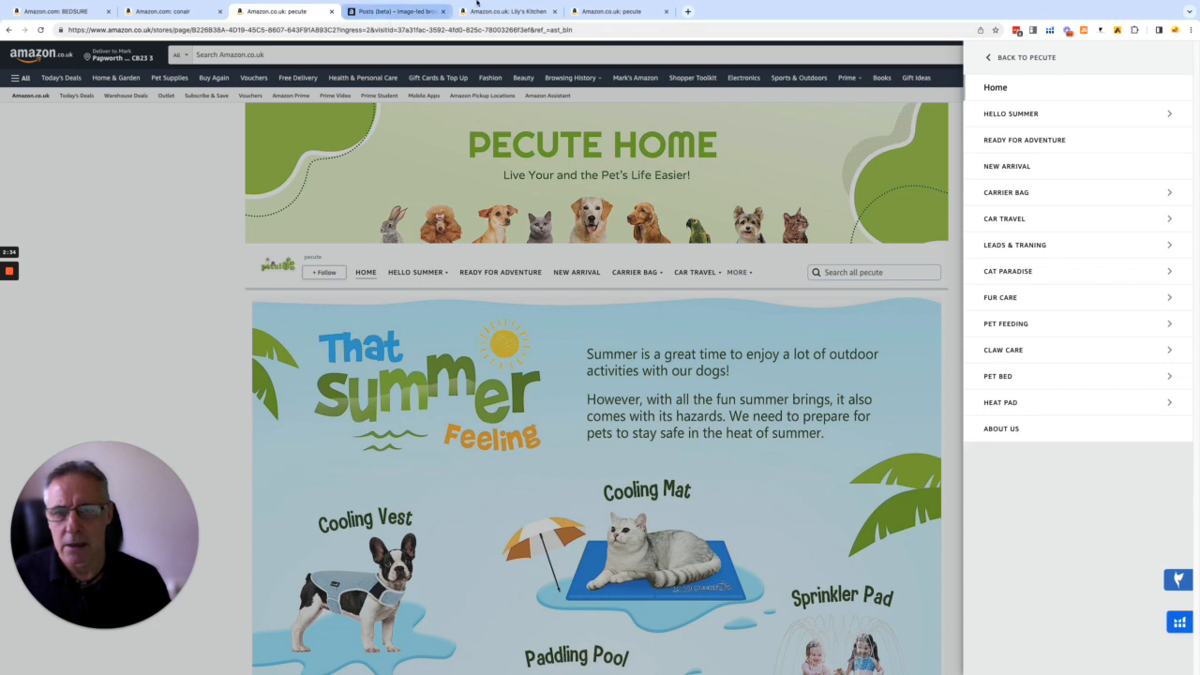
pyautogui.click(508, 11)
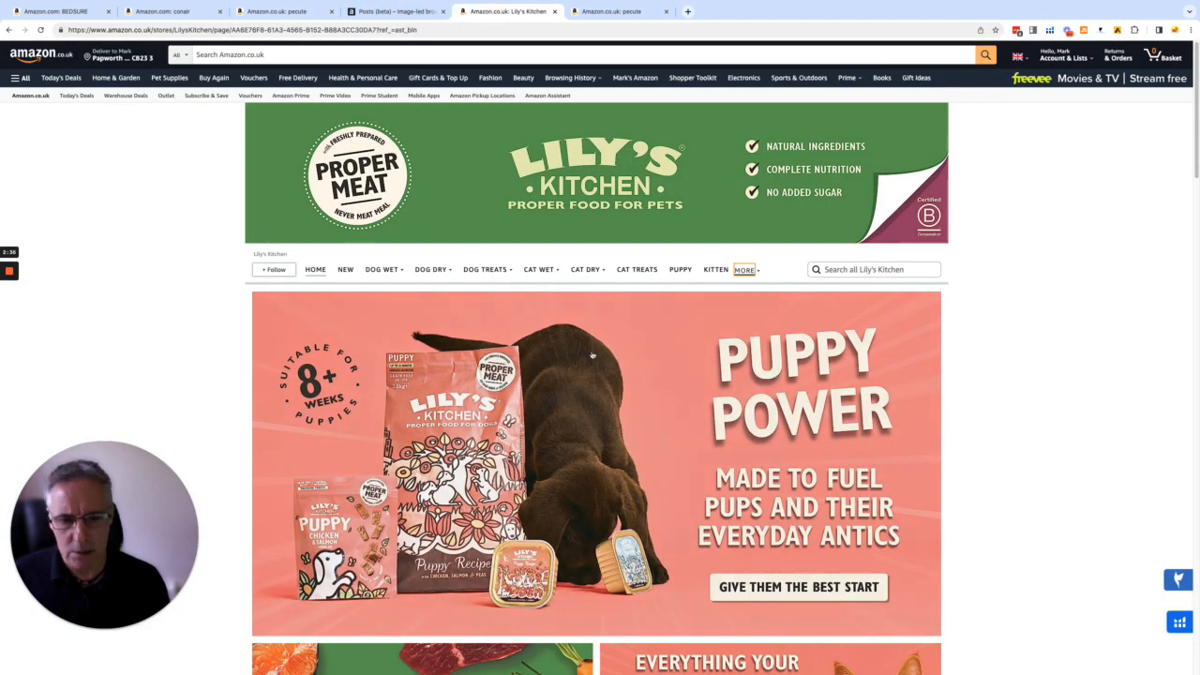
pyautogui.click(745, 269)
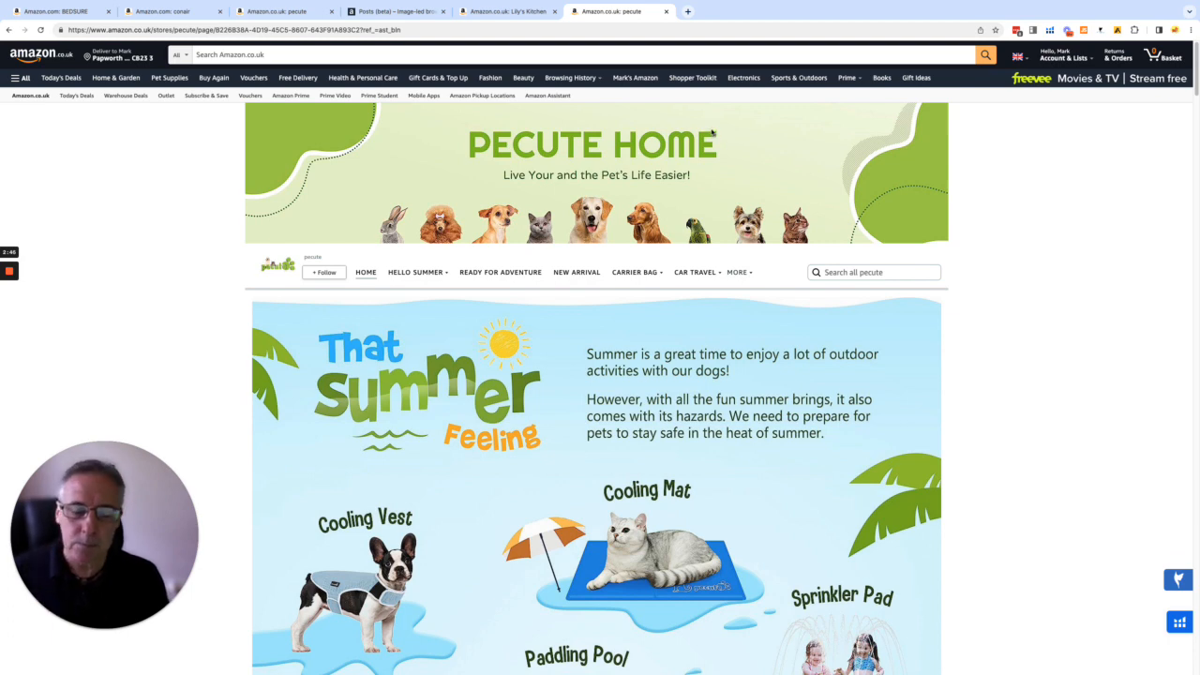
pyautogui.moveTo(600, 183)
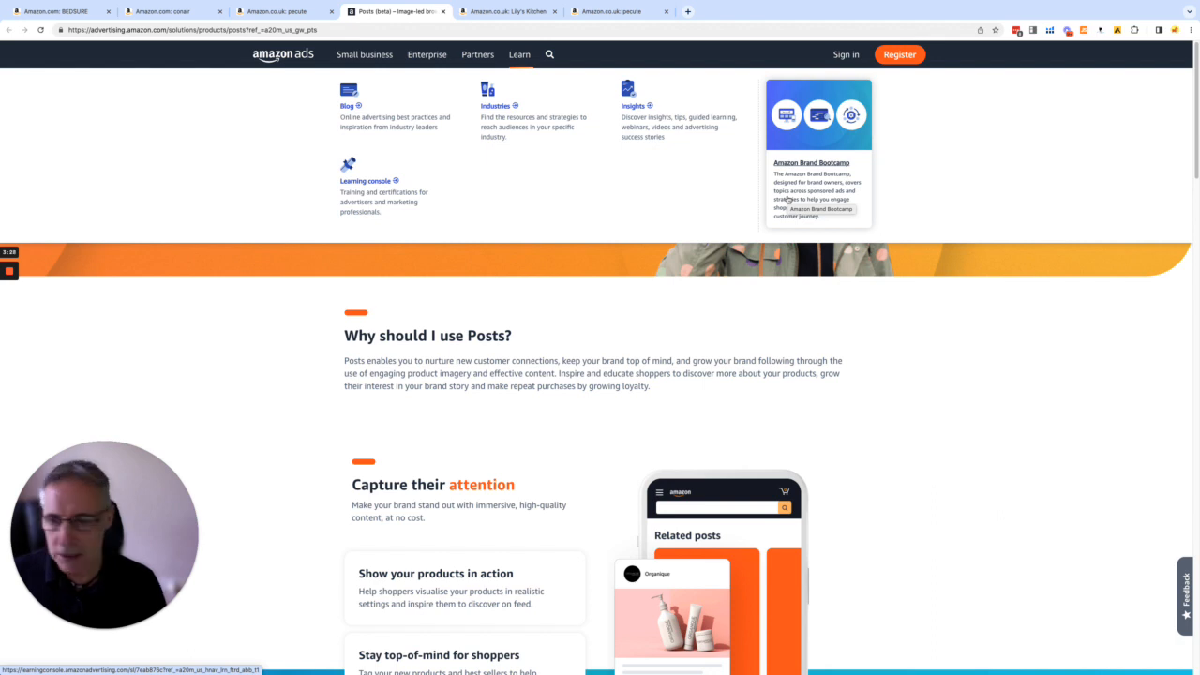
pyautogui.moveTo(462, 216)
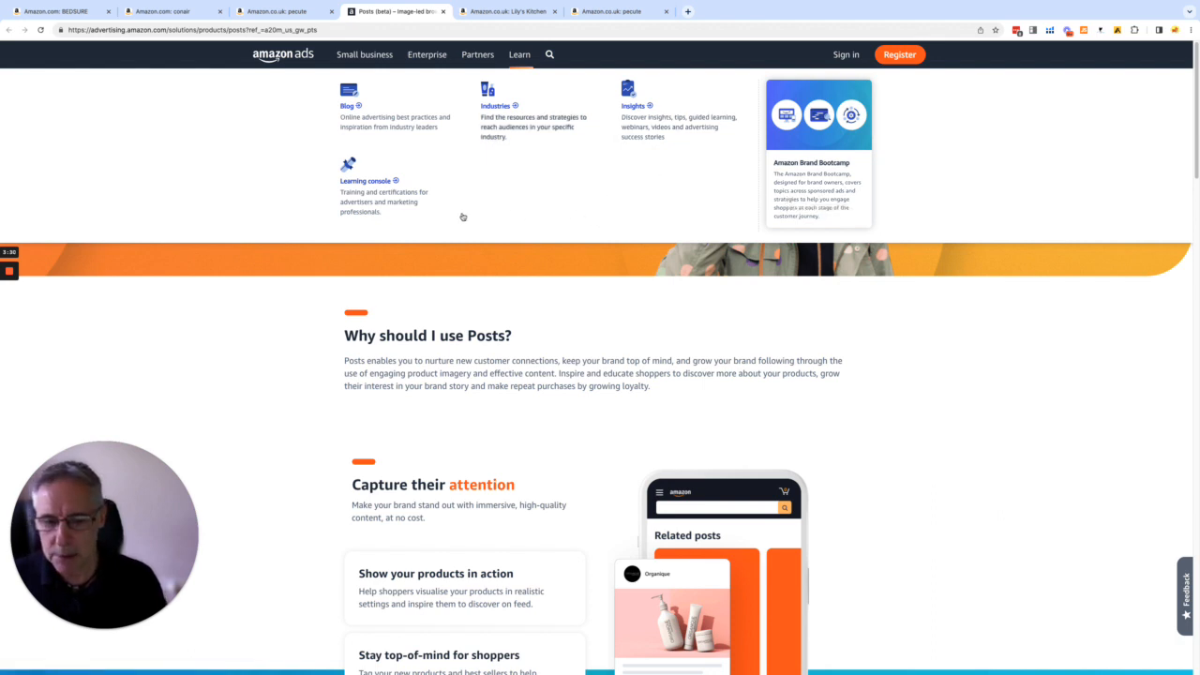